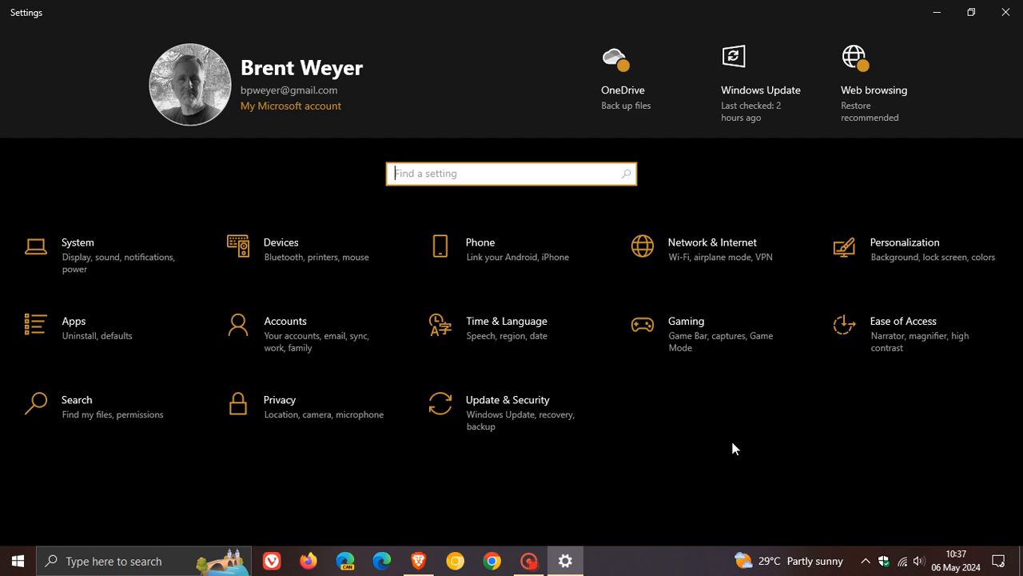
Show the Windows Update page under Update & Security confirming 'You're up to date'.
click(509, 400)
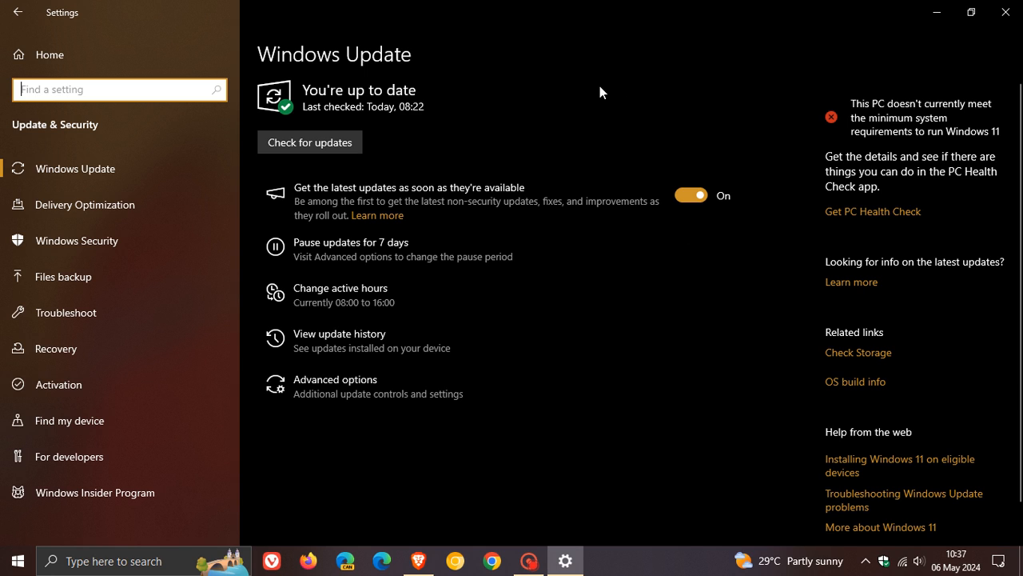
mouse_move(582, 134)
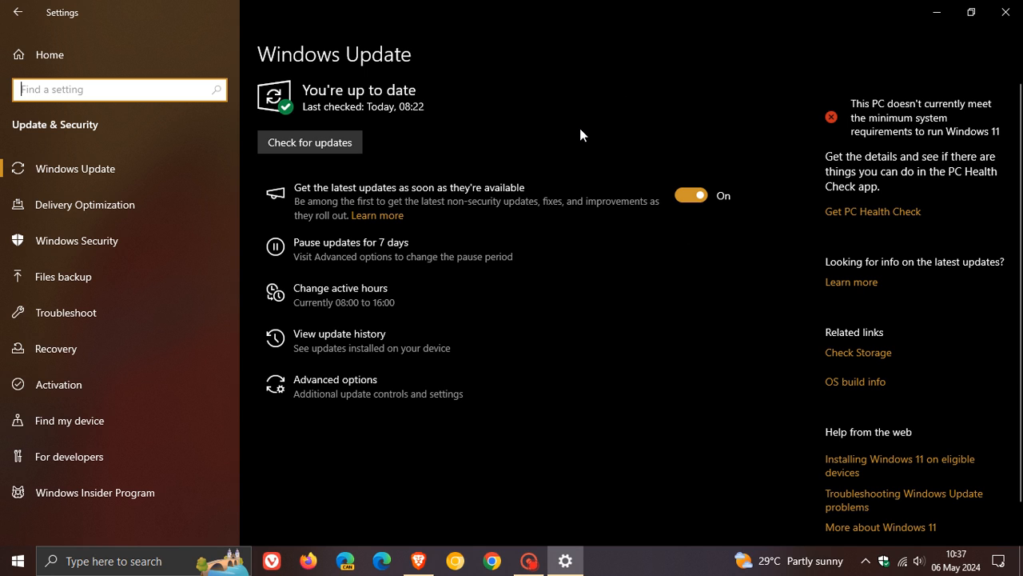
mouse_move(630, 109)
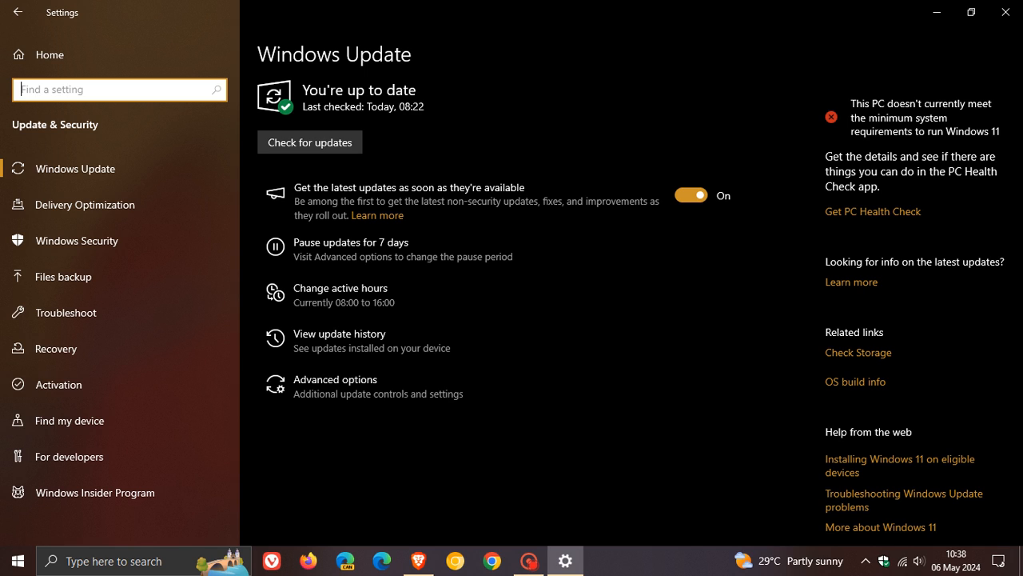
mouse_move(749, 74)
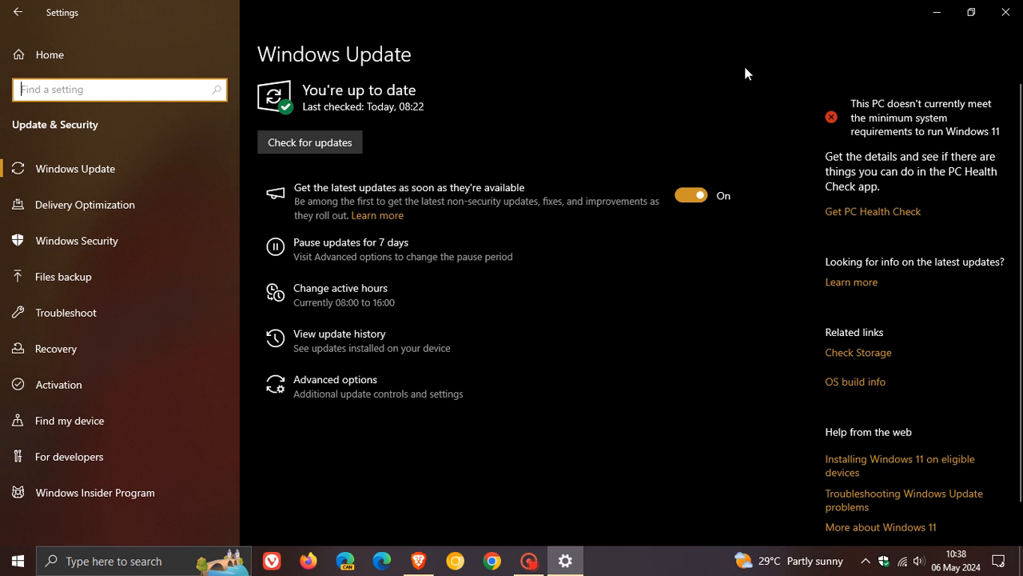
mouse_move(608, 106)
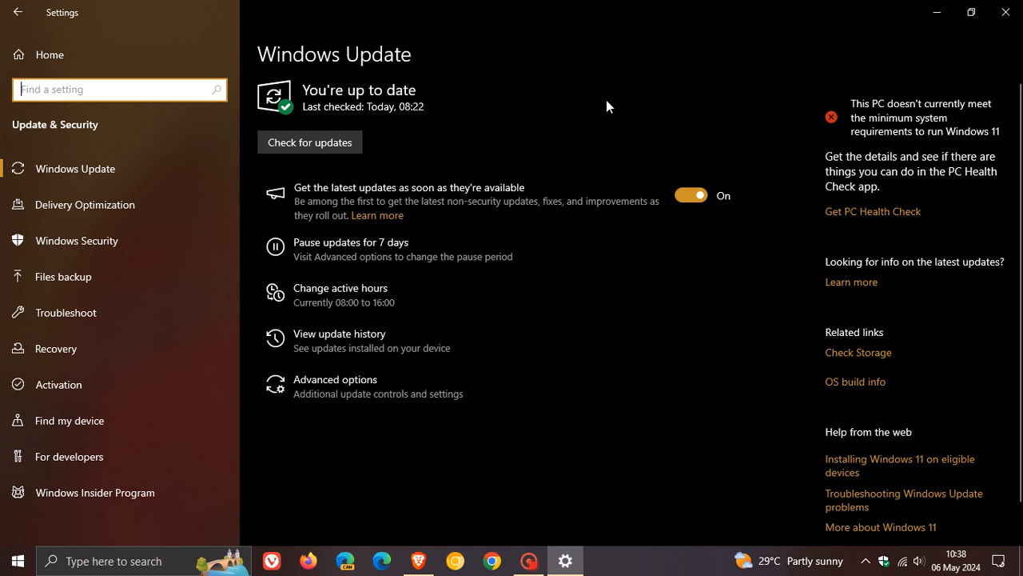
mouse_move(572, 121)
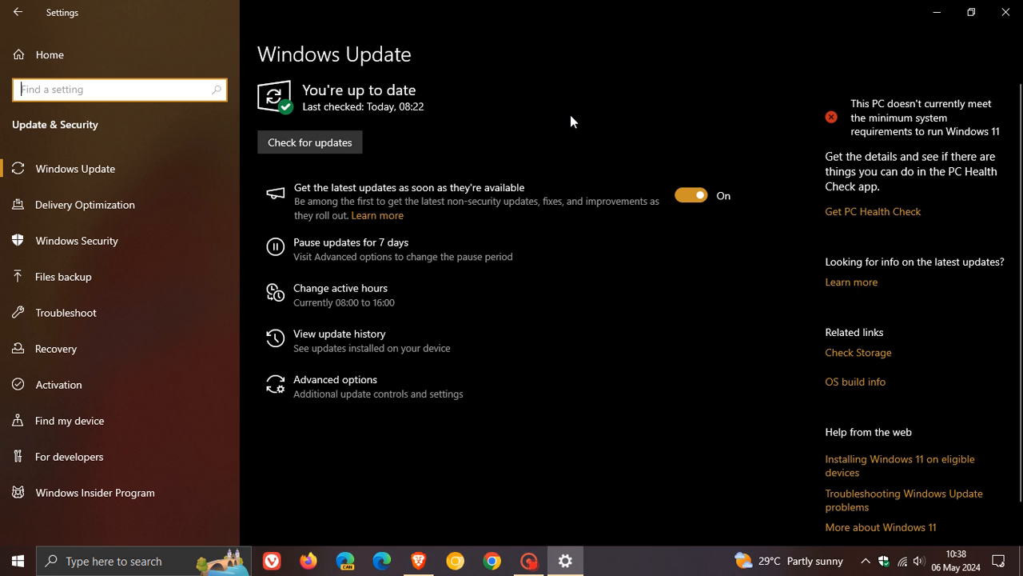
mouse_move(699, 121)
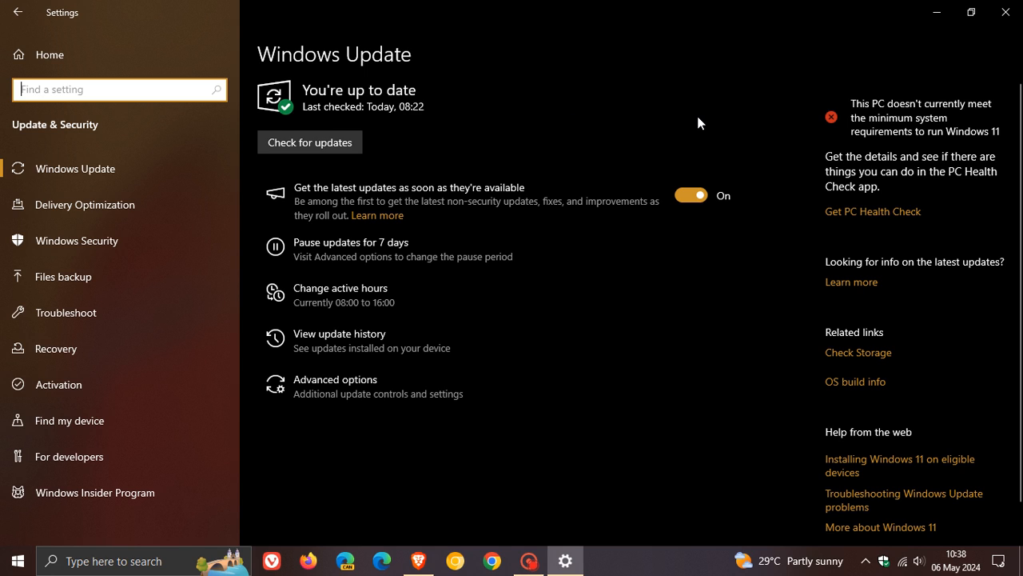
mouse_move(705, 98)
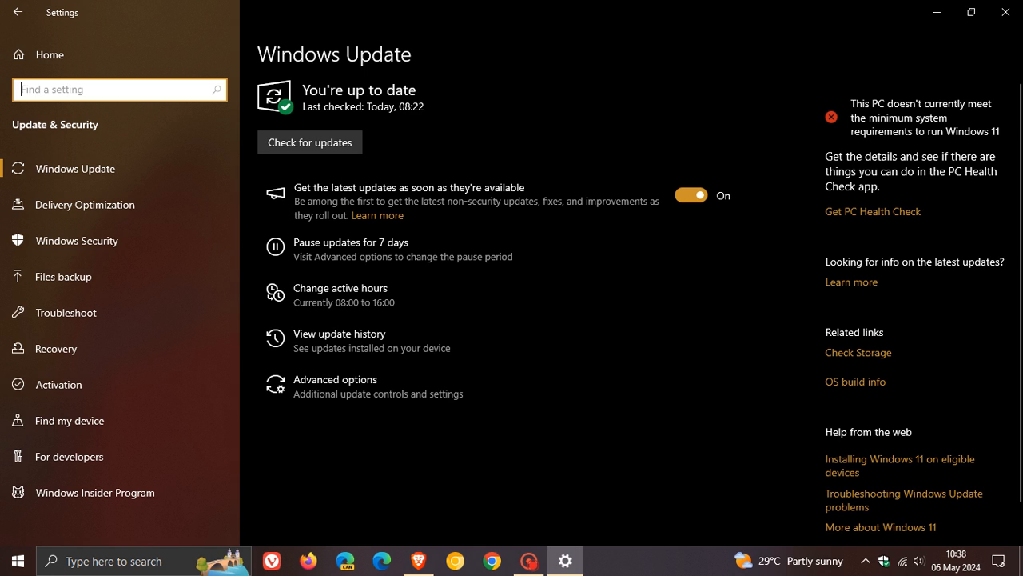
mouse_move(928, 35)
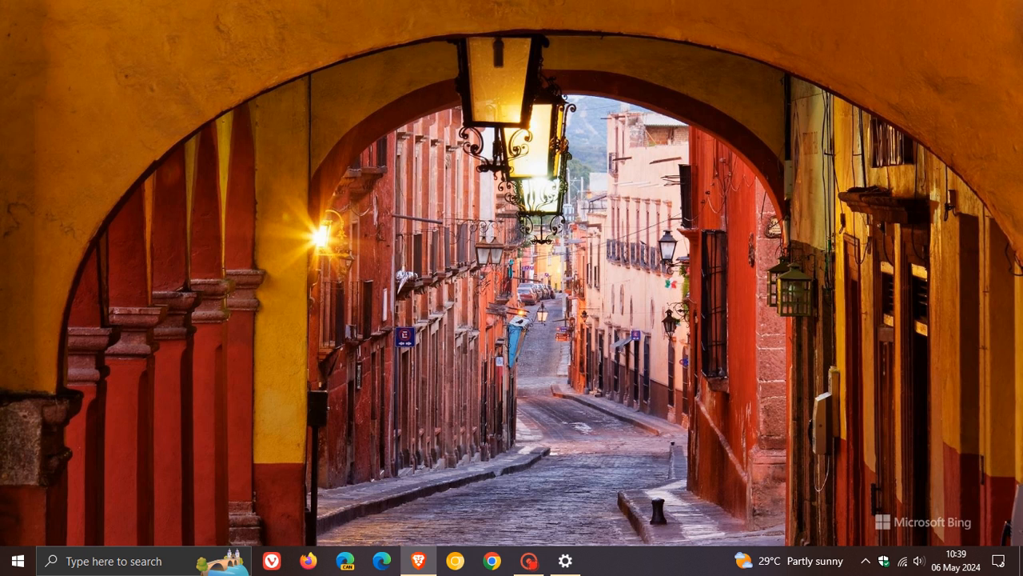
click(566, 560)
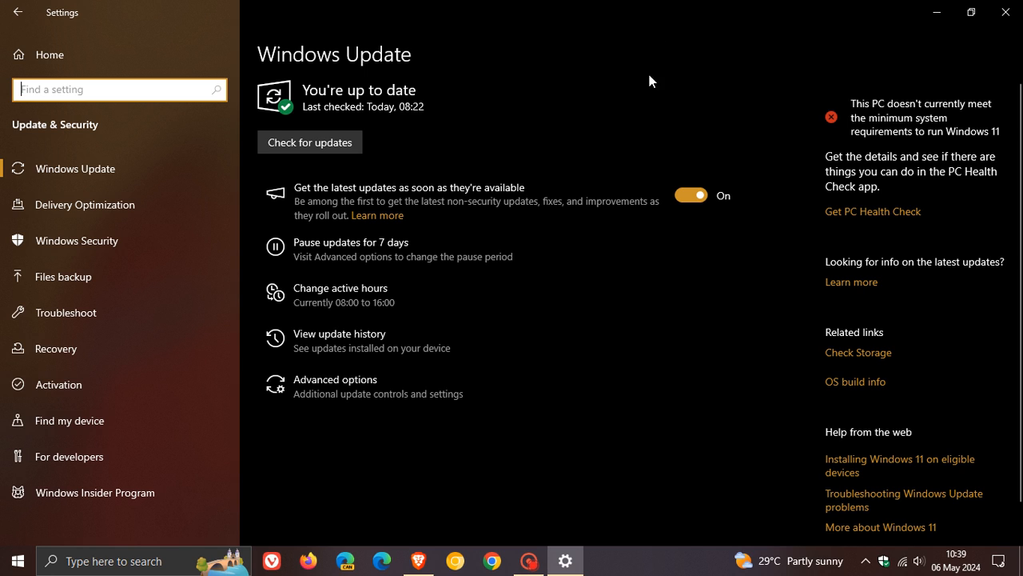
mouse_move(639, 83)
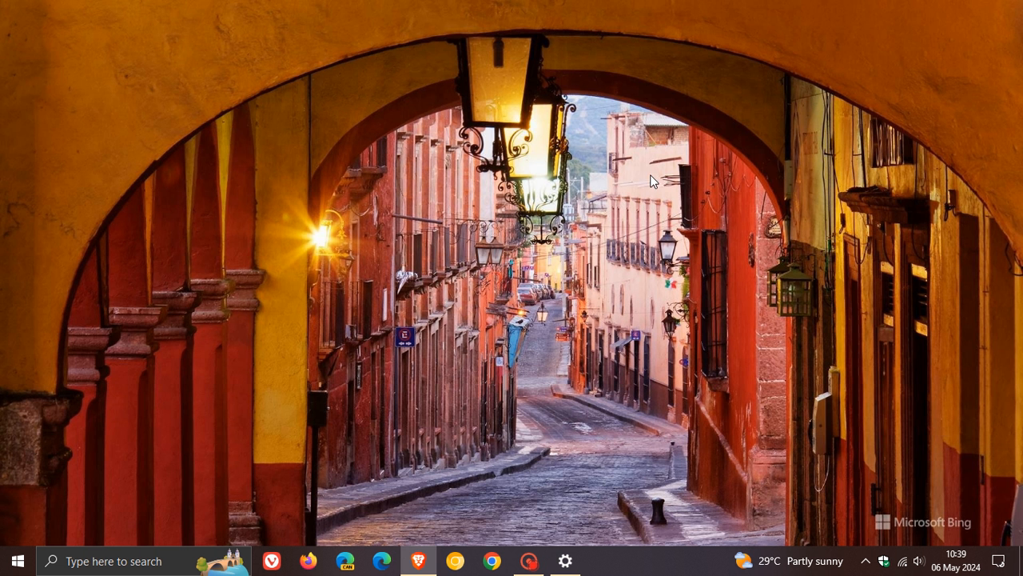
mouse_move(688, 192)
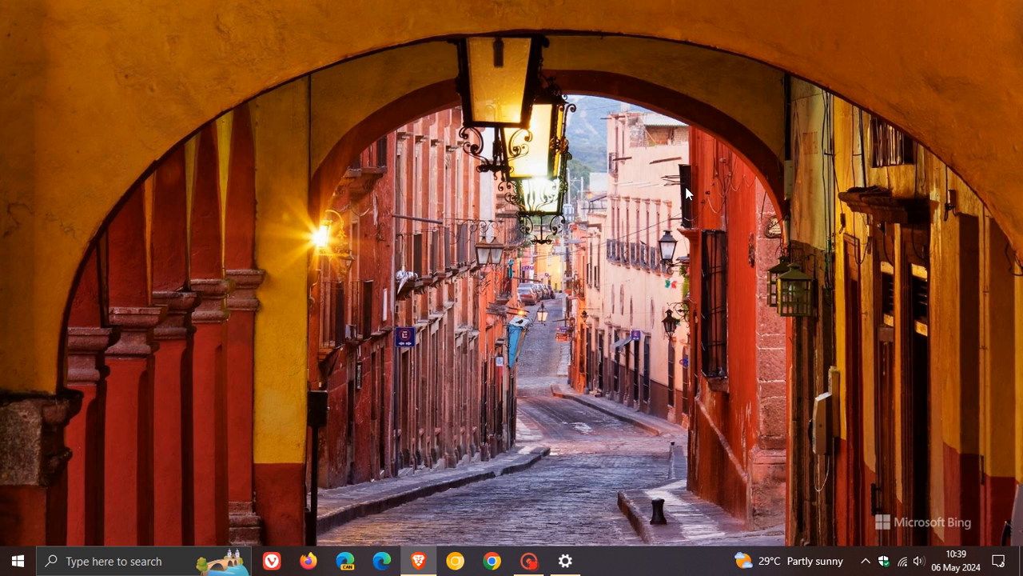